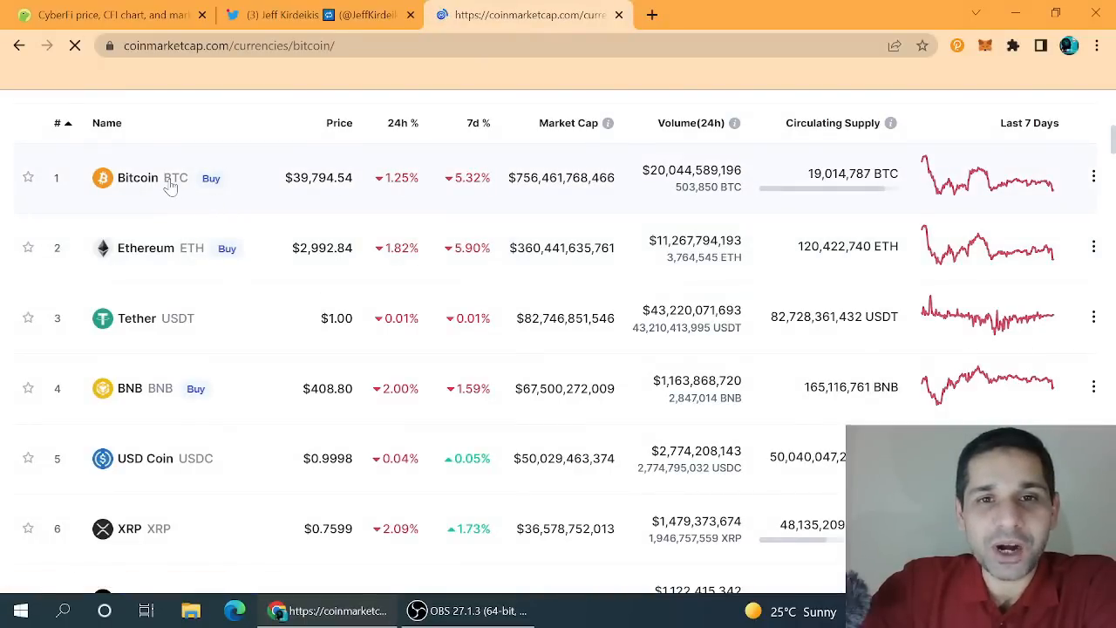
# - Return from the Bitcoin page to CoinMarketCap's rankings, led by Bitcoin at $39,782.82
pyautogui.click(136, 177)
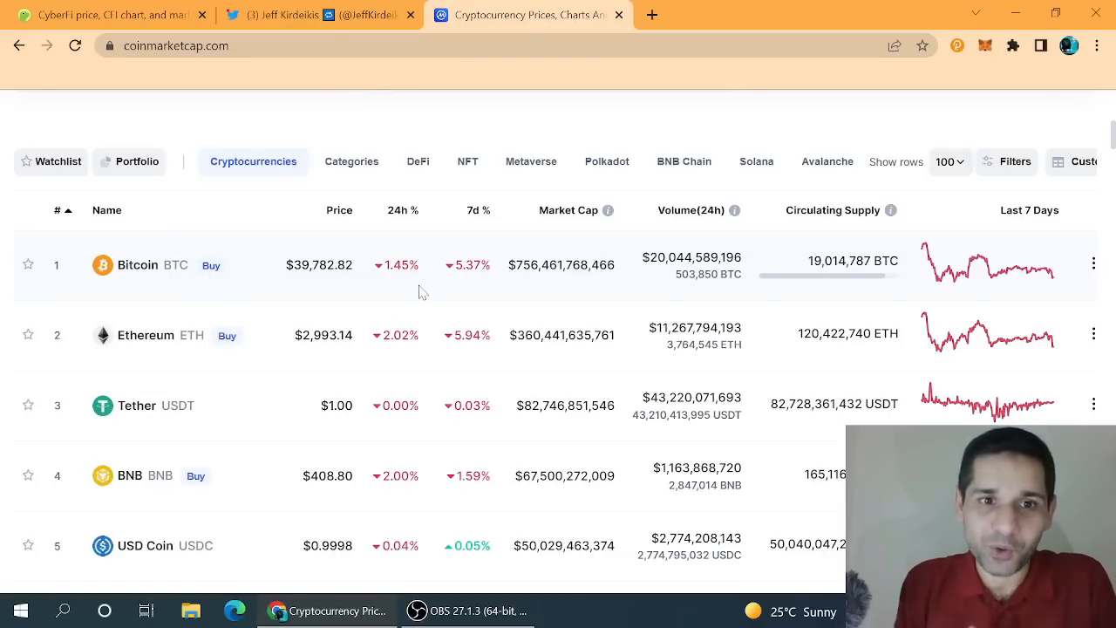
# - Scroll CoinMarketCap to coins ranked 6–10, XRP through Avalanche, then move to PinkSale
pyautogui.scroll(-3)
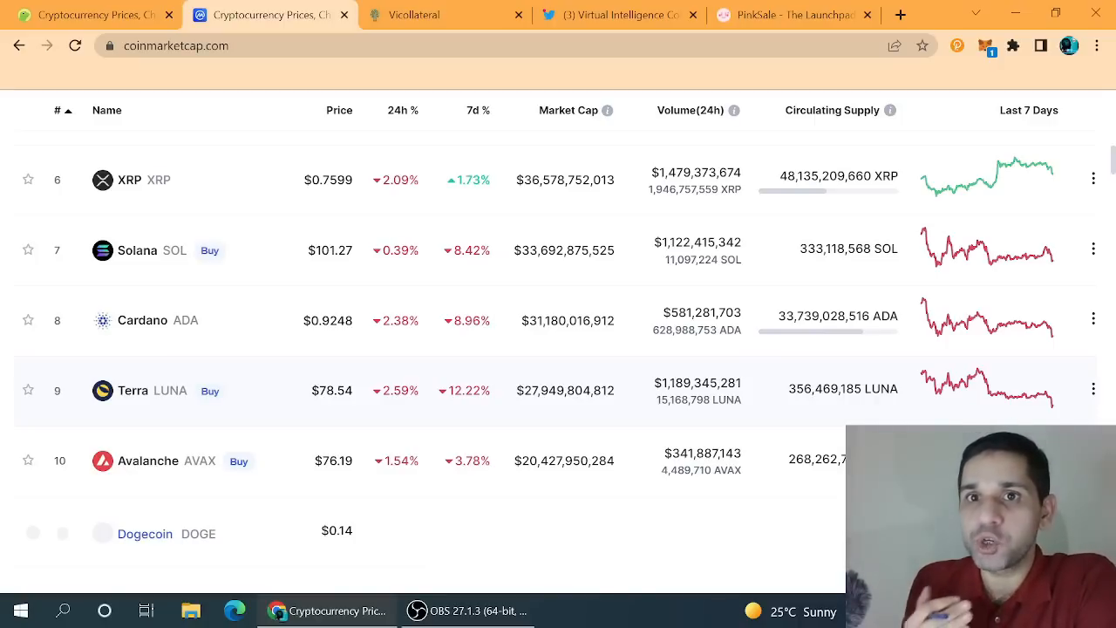
pyautogui.moveTo(863, 14)
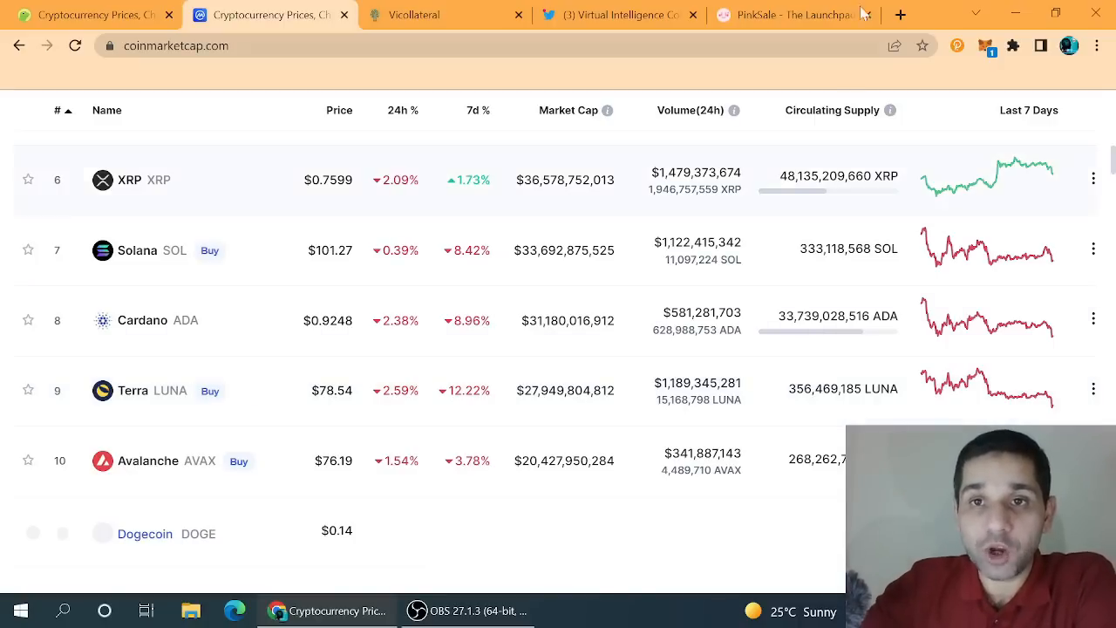
pyautogui.click(785, 14)
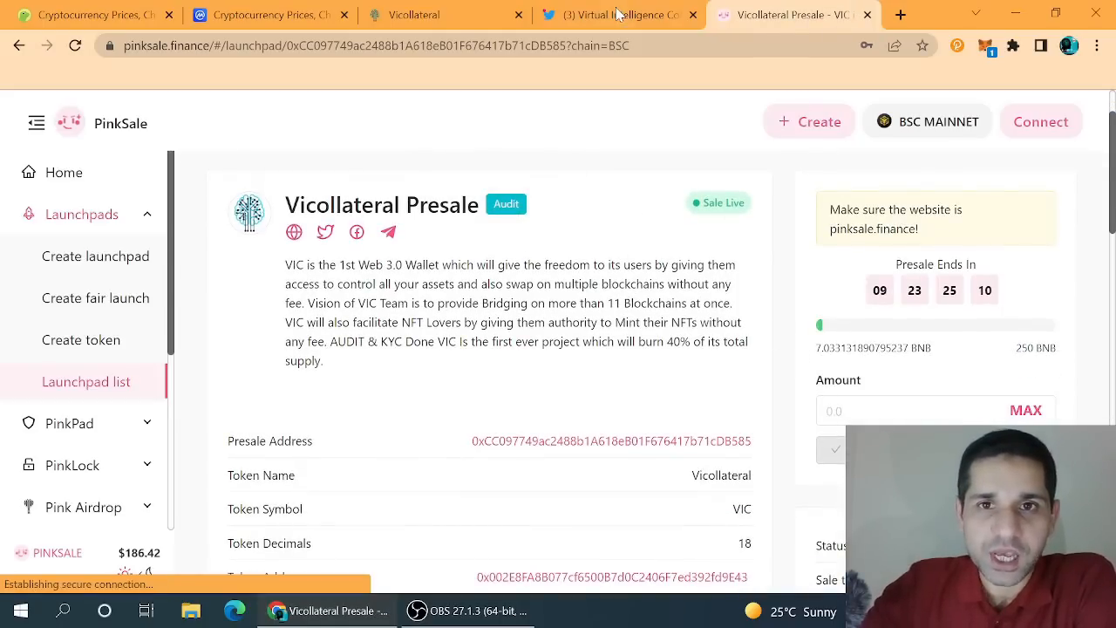
pyautogui.click(619, 15)
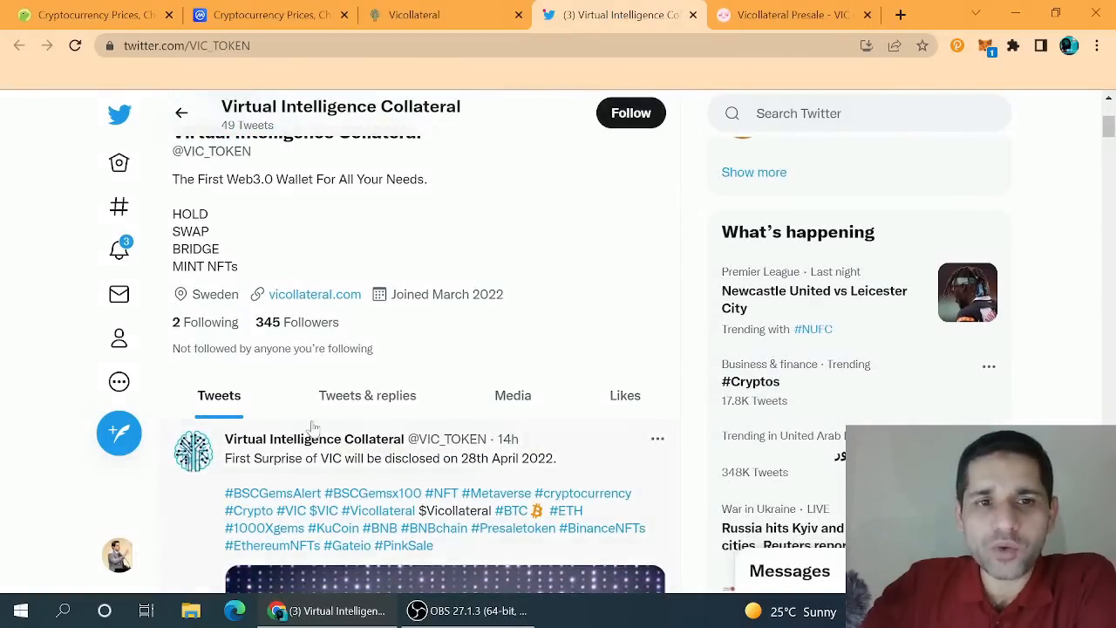
pyautogui.click(204, 321)
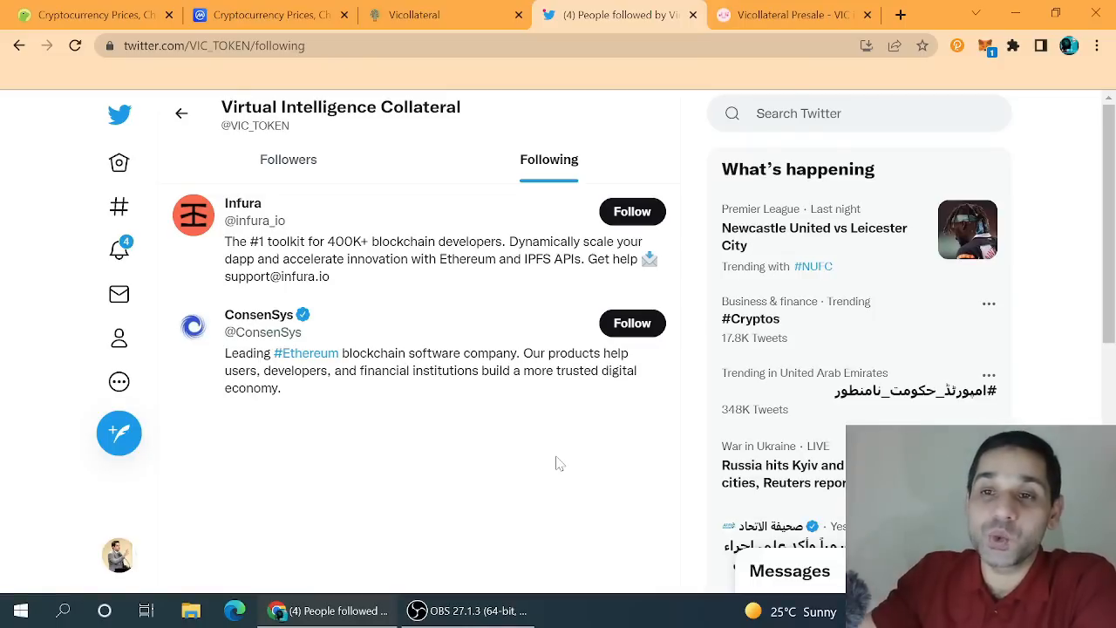
pyautogui.click(410, 15)
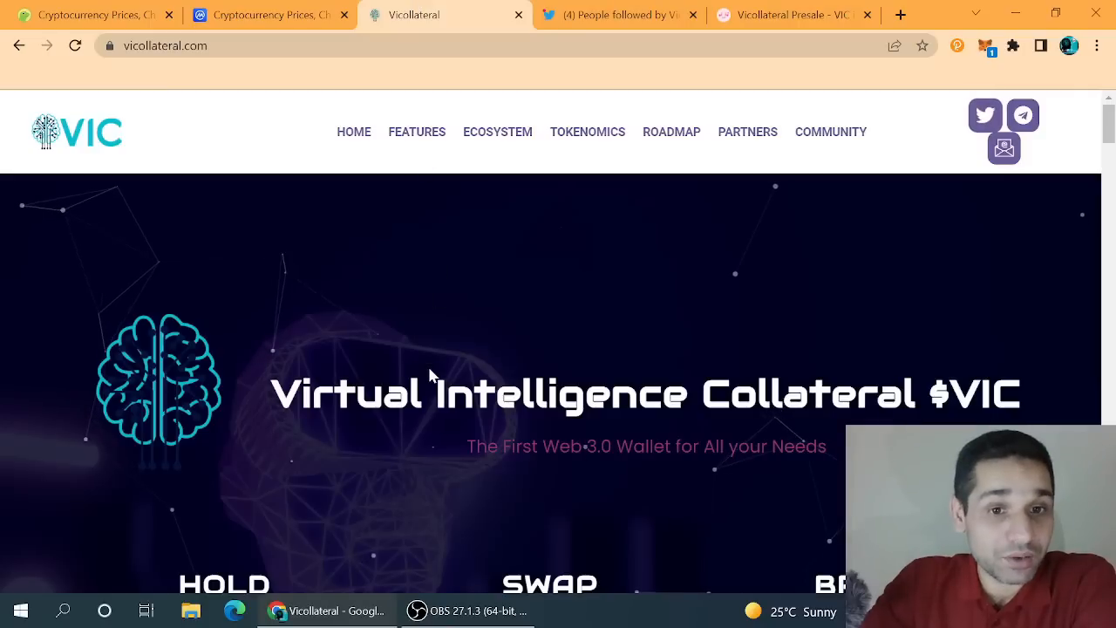
# - Scroll Vicollateral to the Hold, Swap and Bridge features, briefly rechecking Twitter
pyautogui.scroll(-3)
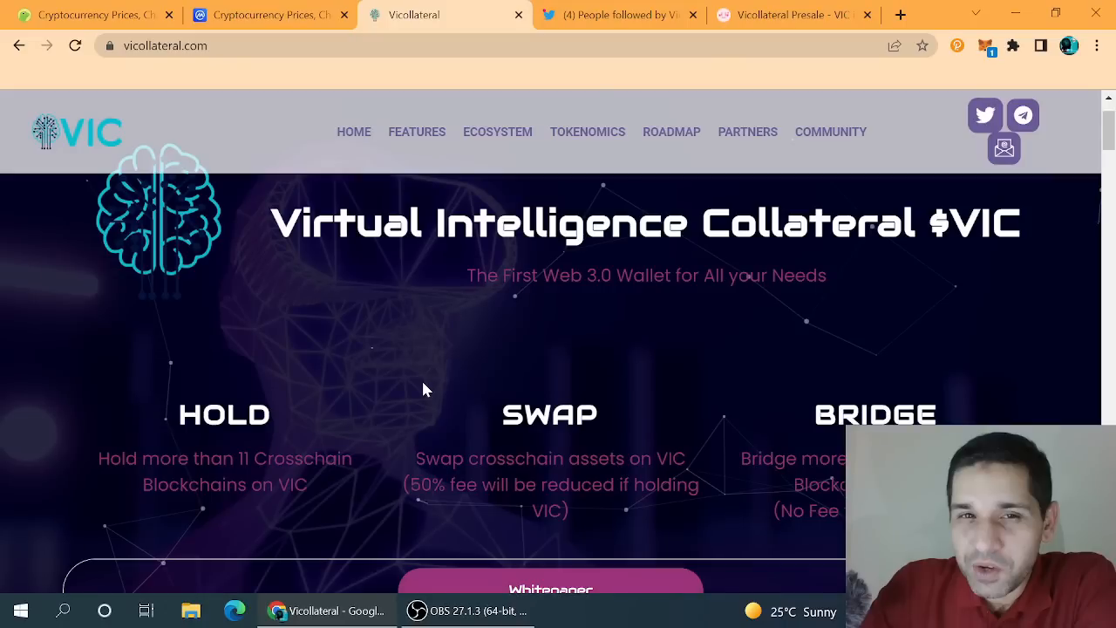
pyautogui.click(619, 15)
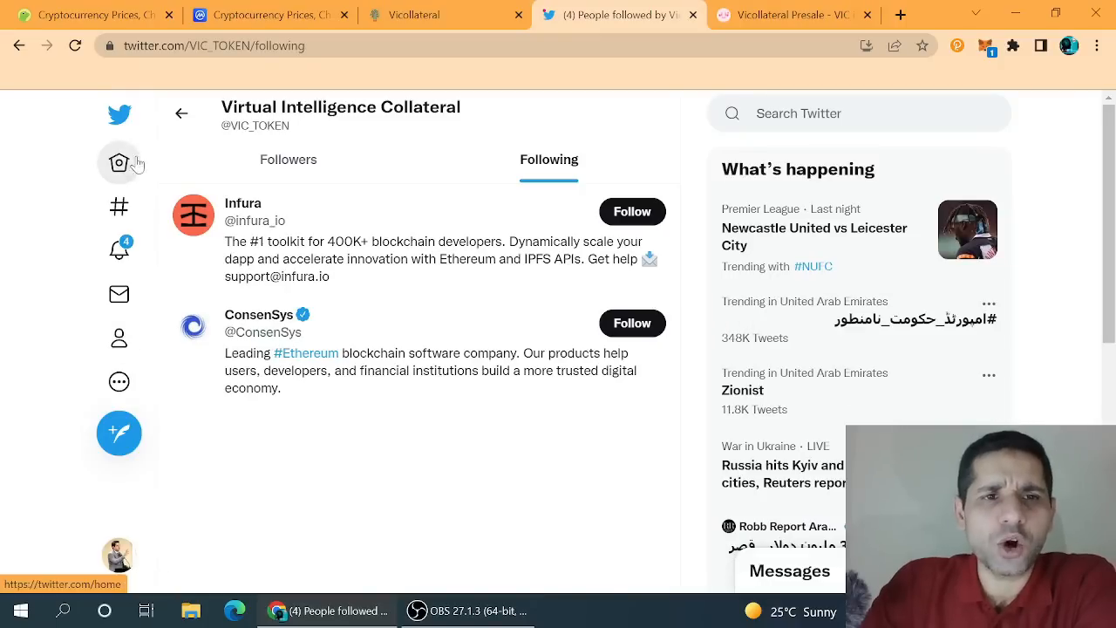
pyautogui.click(404, 15)
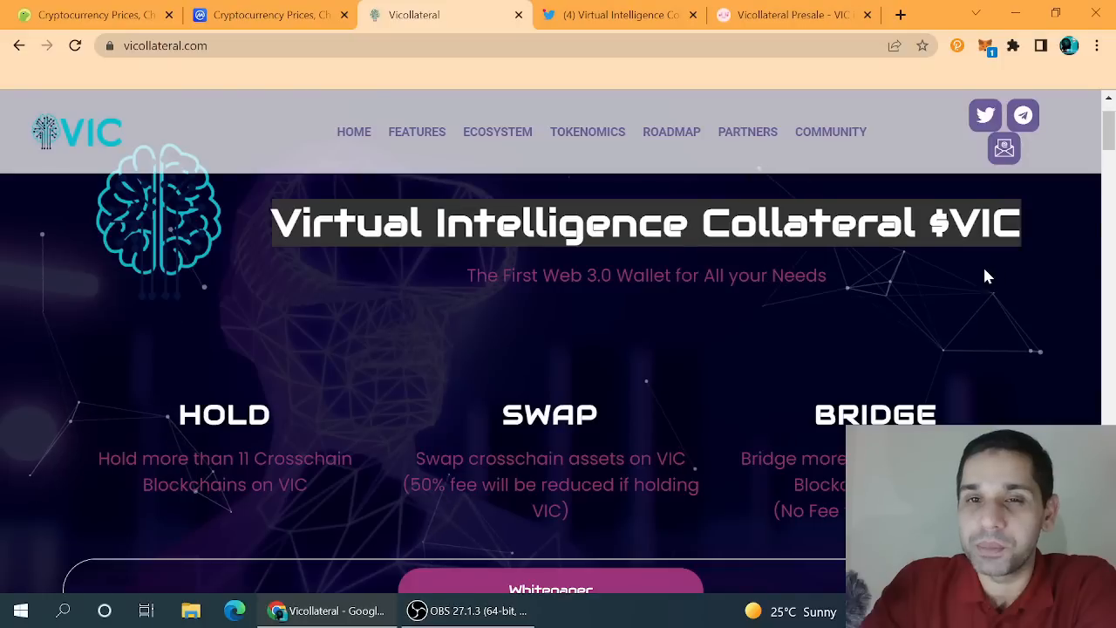
# - Check the PinkSale presale countdown, then return to Vicollateral's Partners section
pyautogui.click(789, 15)
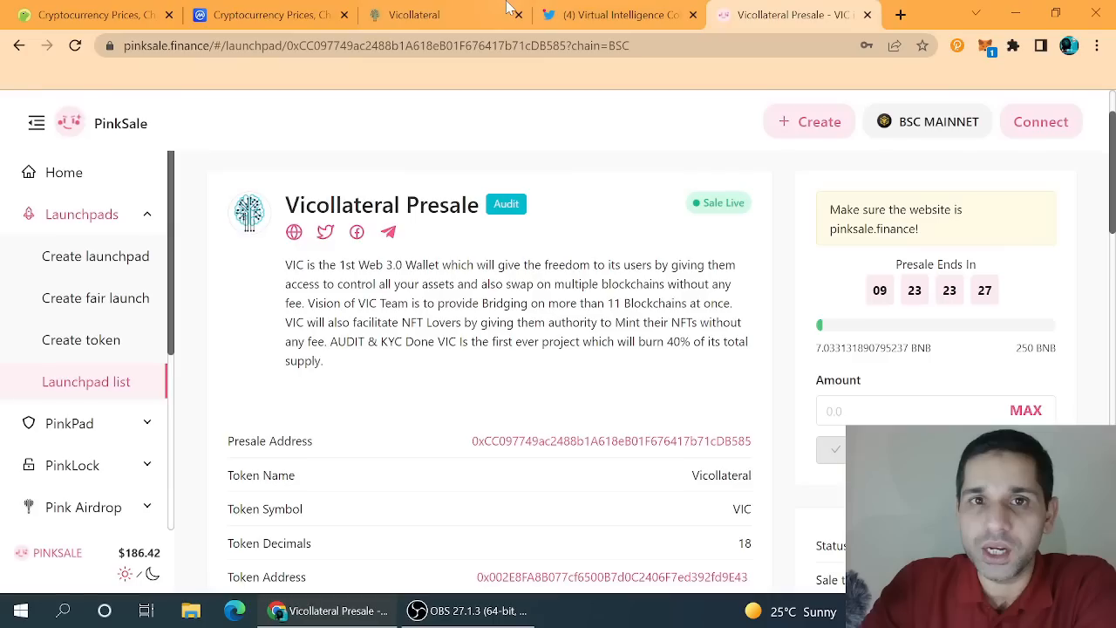
pyautogui.click(410, 15)
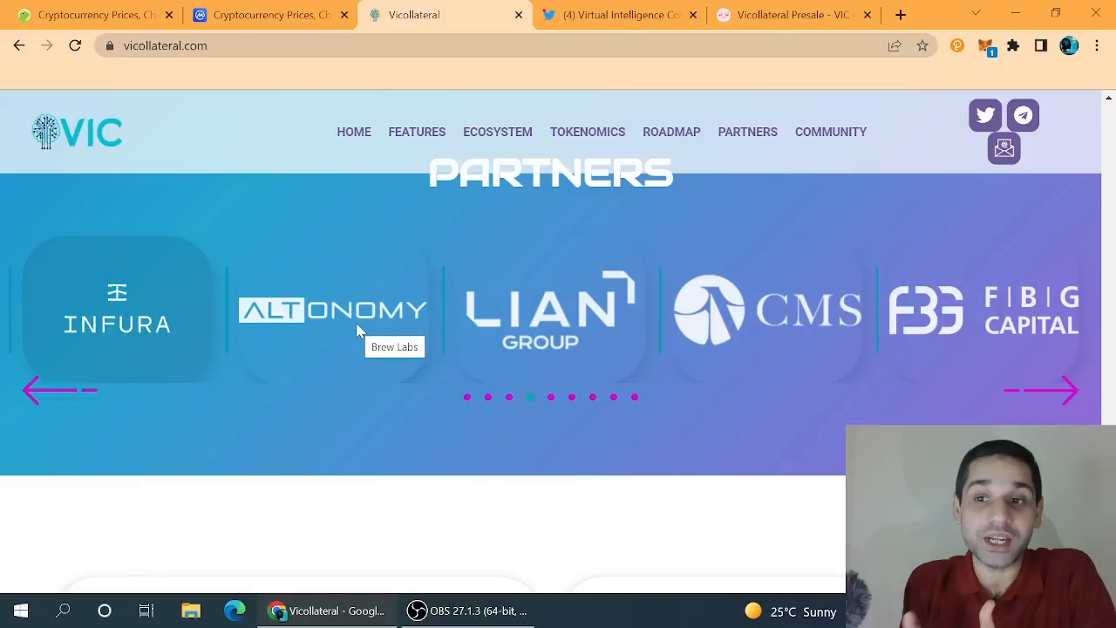
# - Check PinkSale, then scroll Vicollateral past the Contract Wolf audit and KYC badges
pyautogui.click(791, 15)
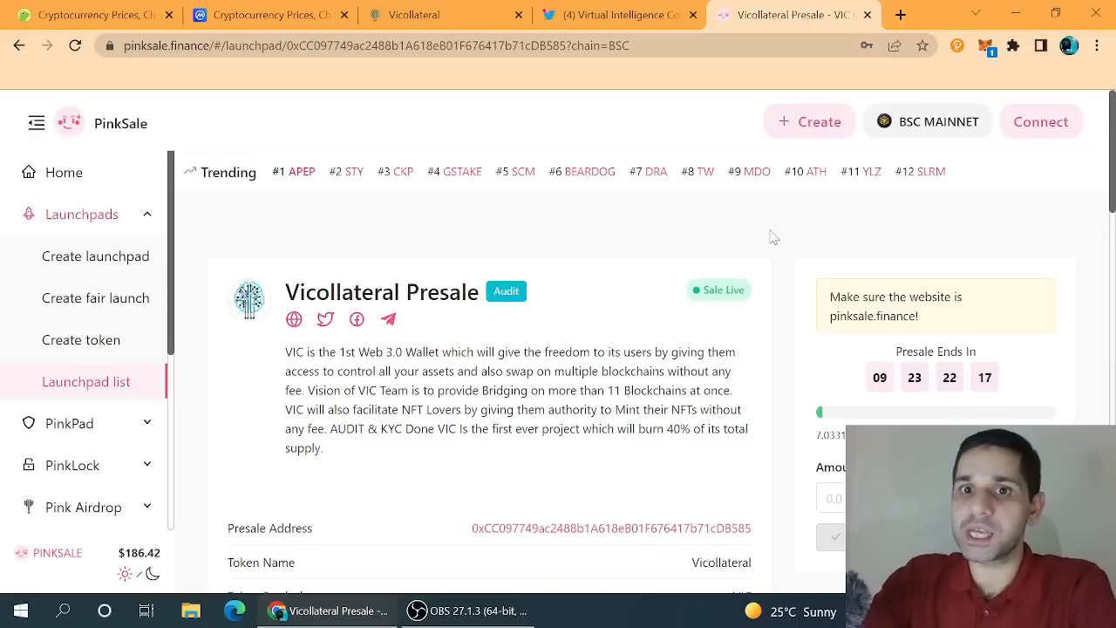
pyautogui.scroll(-3)
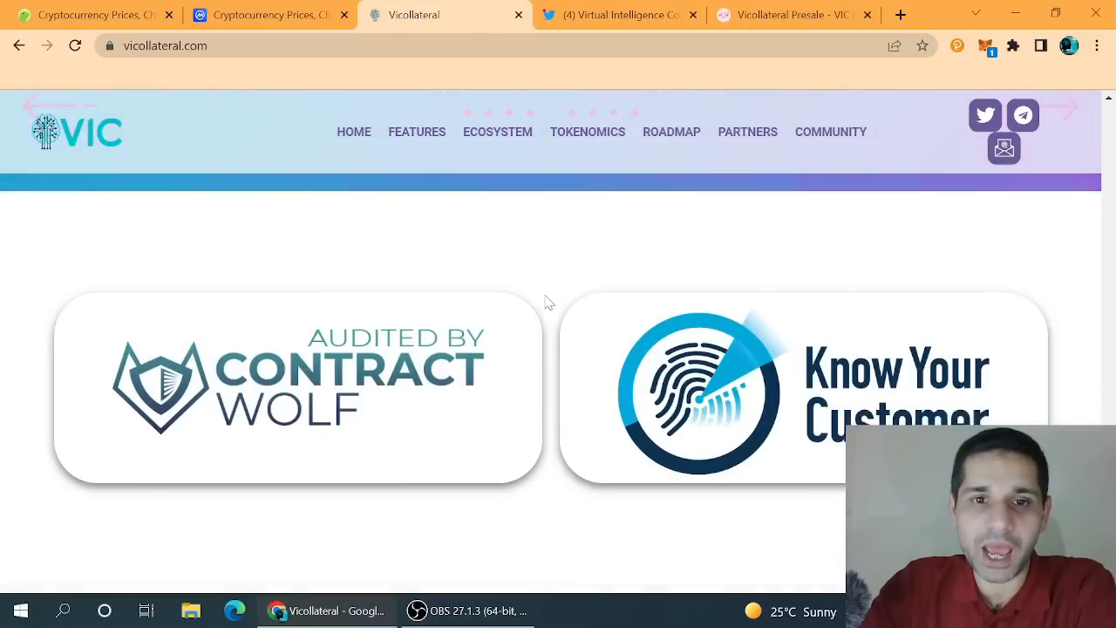
pyautogui.scroll(-3)
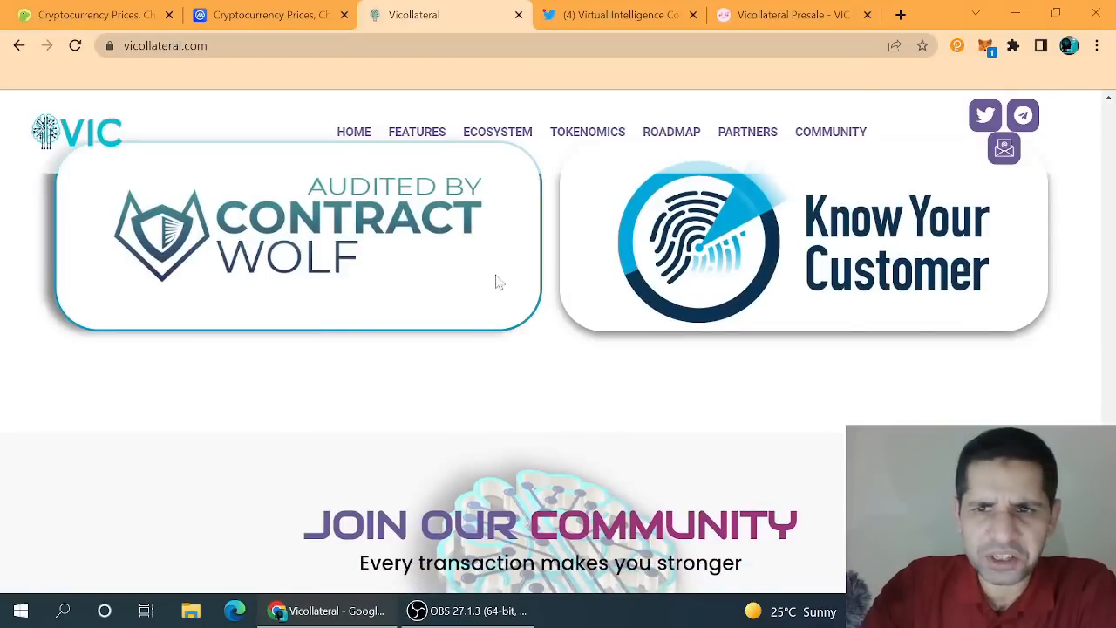
pyautogui.scroll(-3)
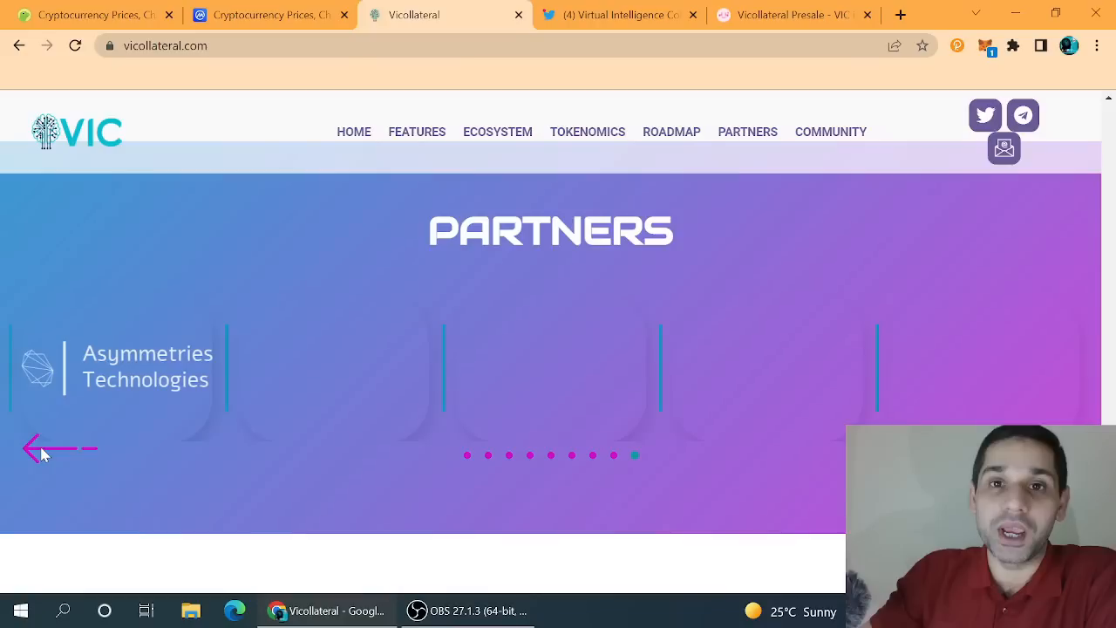
# - Read VIC's tweet teasing a first surprise on 28 April 2022, then return to PinkSale
pyautogui.click(618, 14)
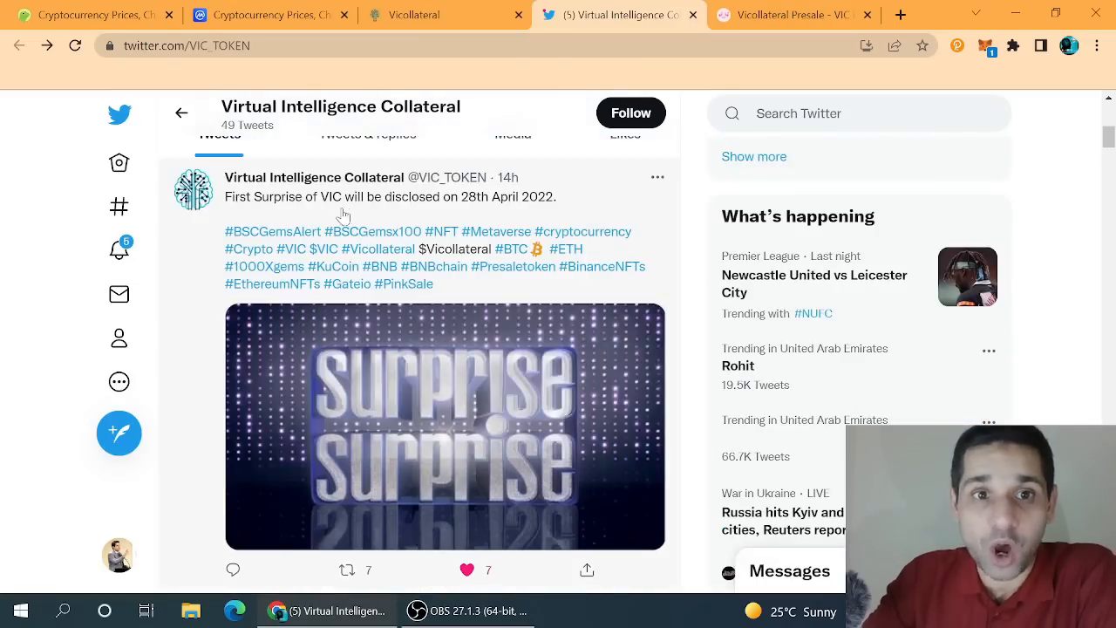
pyautogui.moveTo(547, 210)
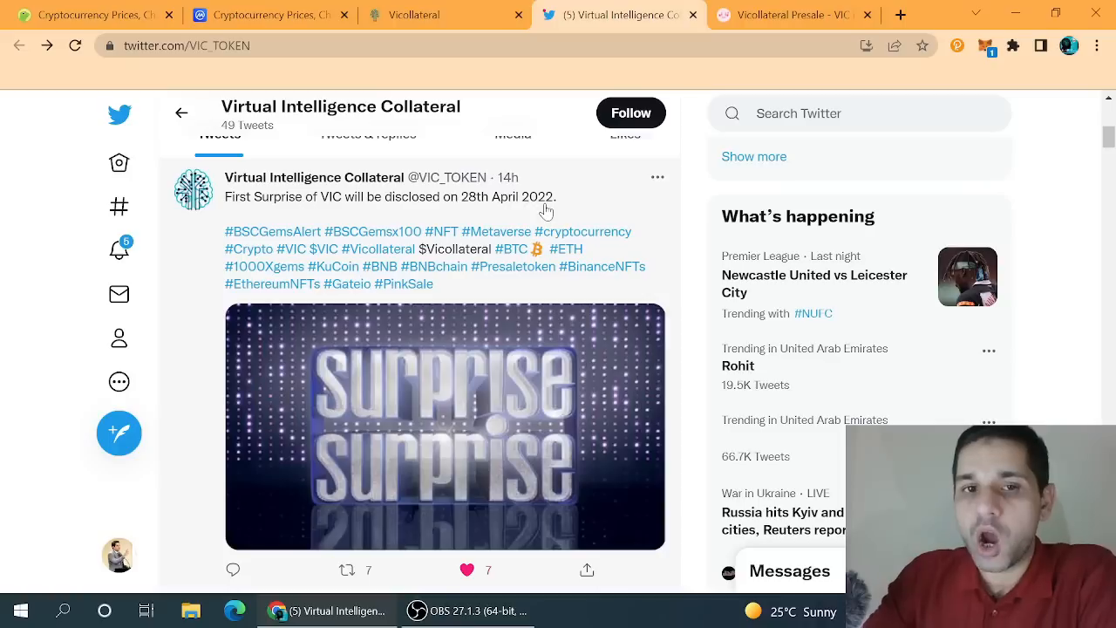
pyautogui.moveTo(549, 211)
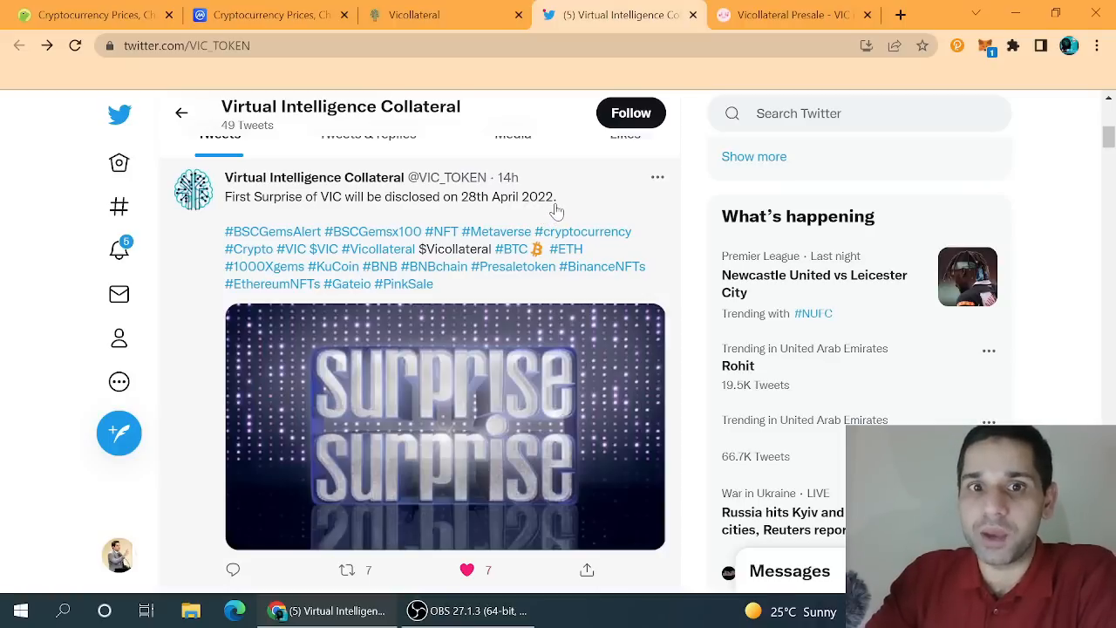
pyautogui.click(792, 15)
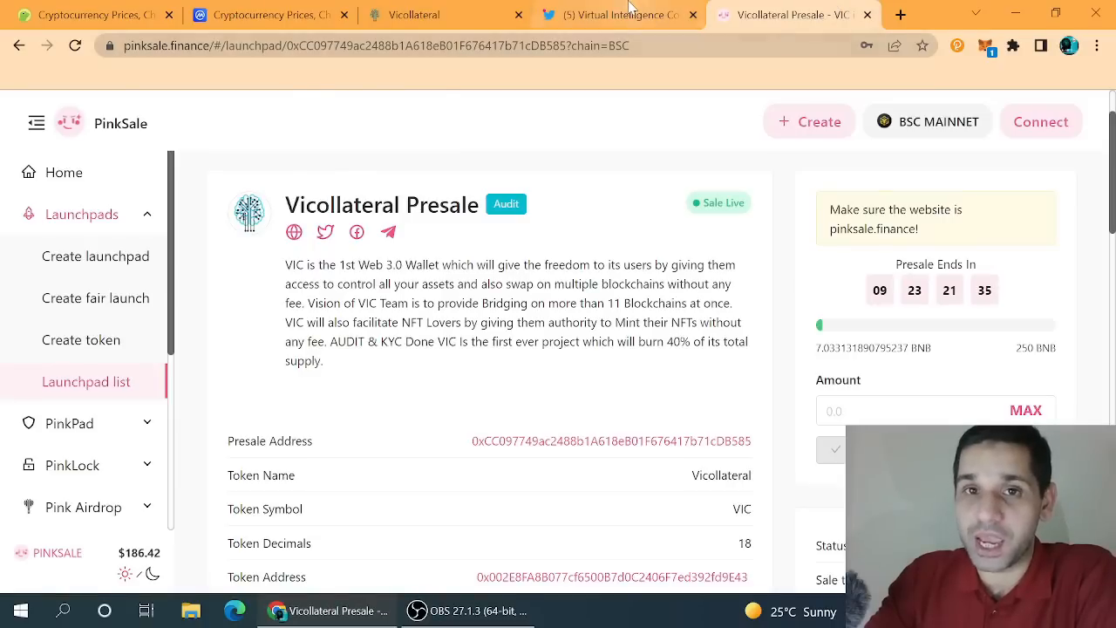
# - Glance at Vicollateral, then scroll CoinMarketCap past Avalanche to Dogecoin, Polkadot and TerraUSD
pyautogui.click(619, 15)
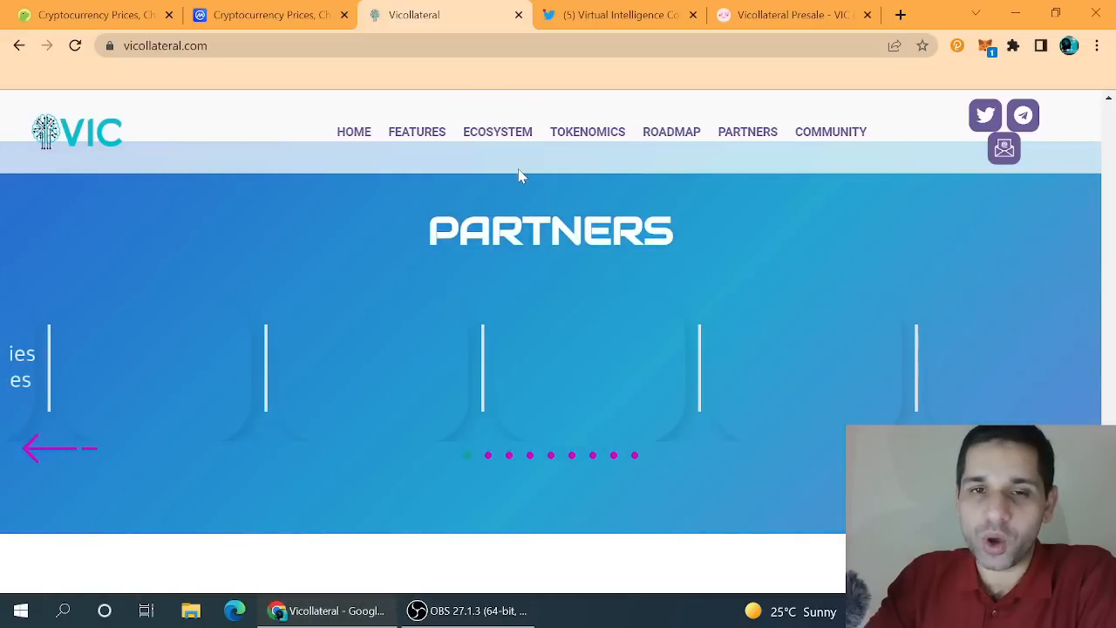
pyautogui.click(586, 131)
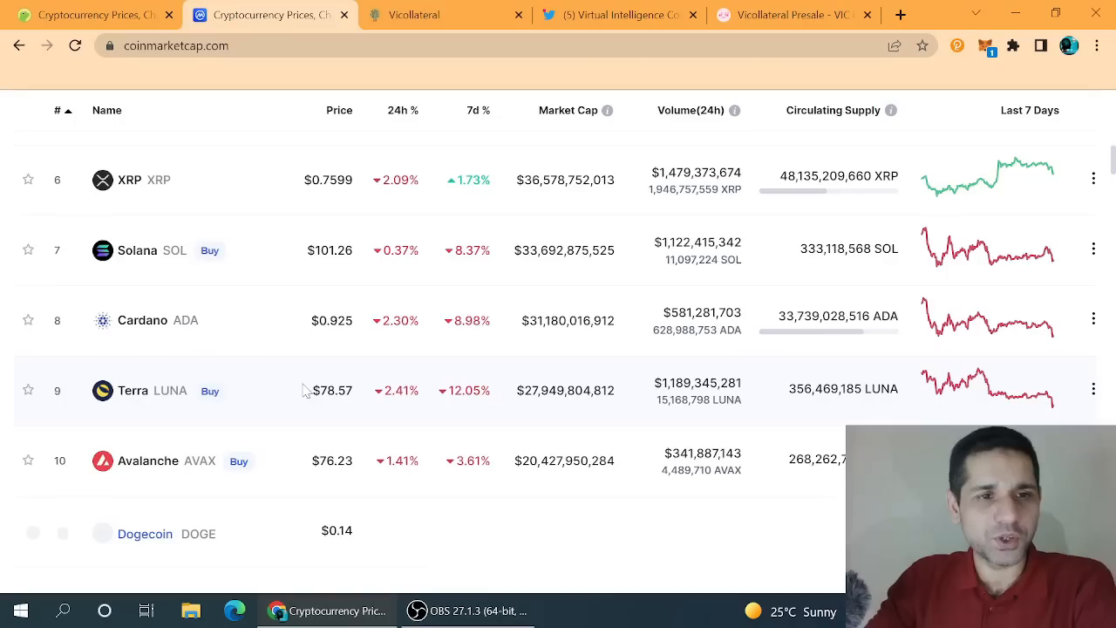
pyautogui.scroll(-3)
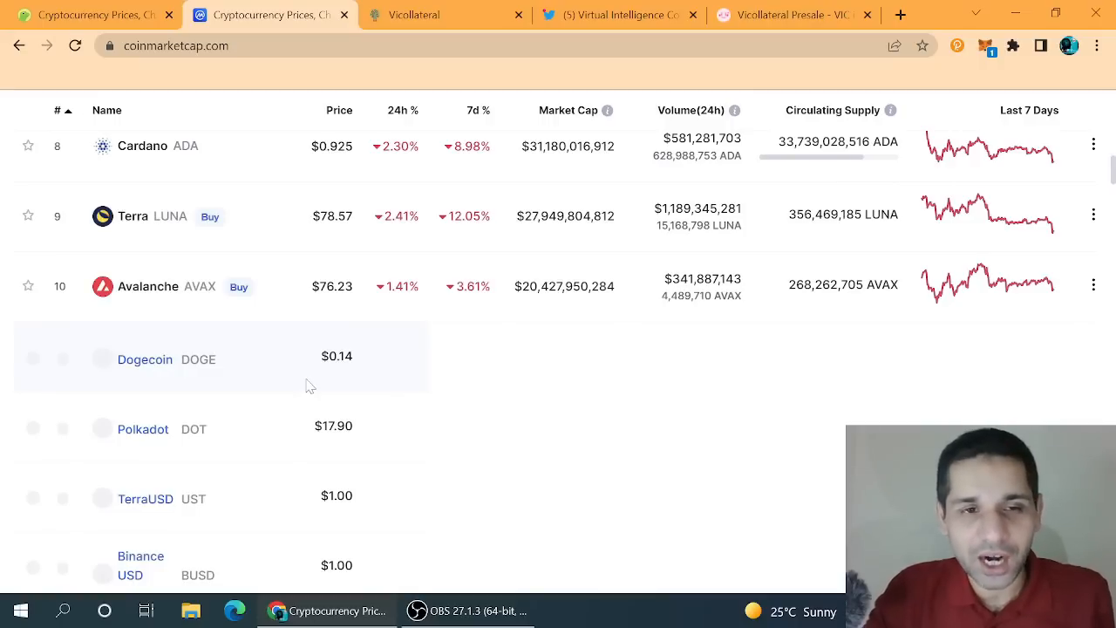